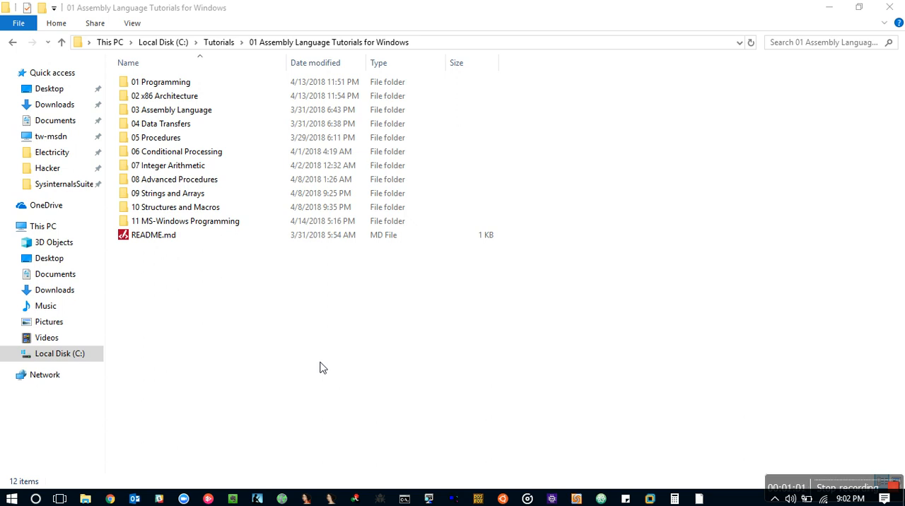
- Enter the '11 MS-Windows Programming' tutorial folder in File Explorer
click(185, 220)
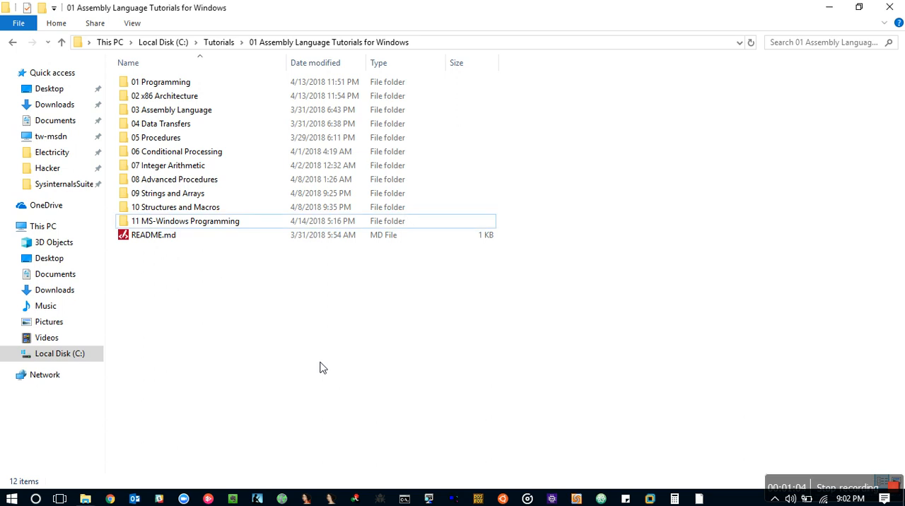
double_click(185, 220)
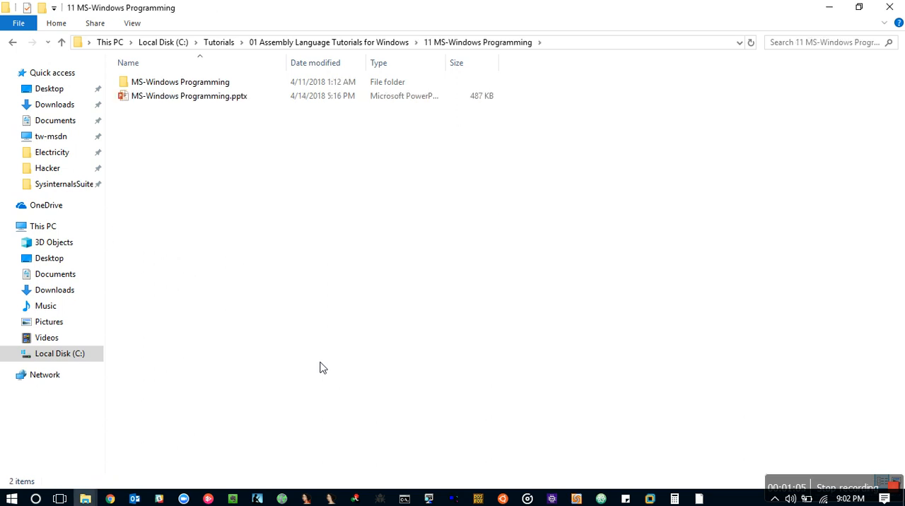
- Launch MS-Windows Programming.pptx so PowerPoint shows its title slide
double_click(189, 96)
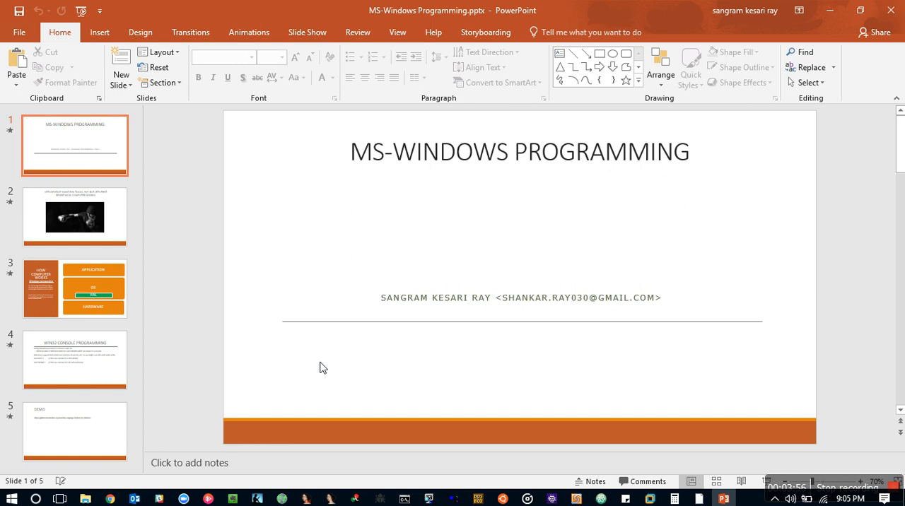
mouse_move(147, 237)
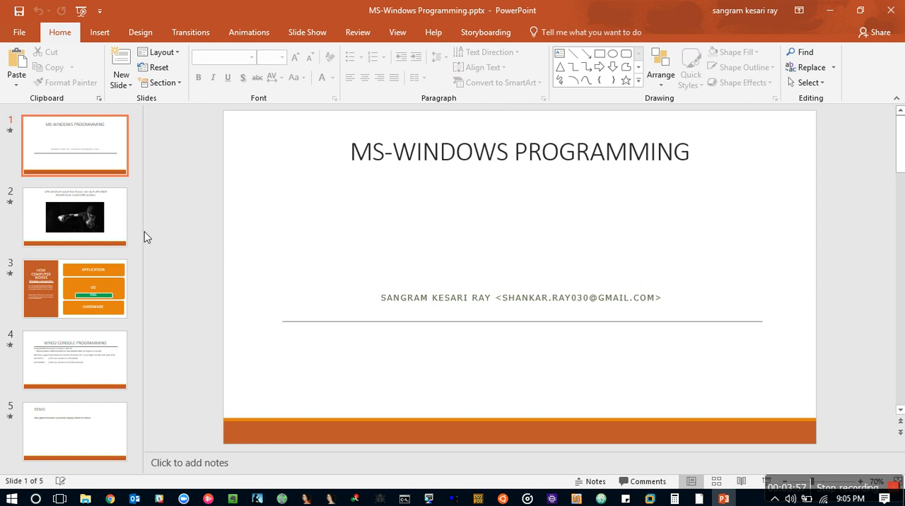
- Show slide 2, 'Lets develop some evil tools… revisit how computer works!'
click(74, 217)
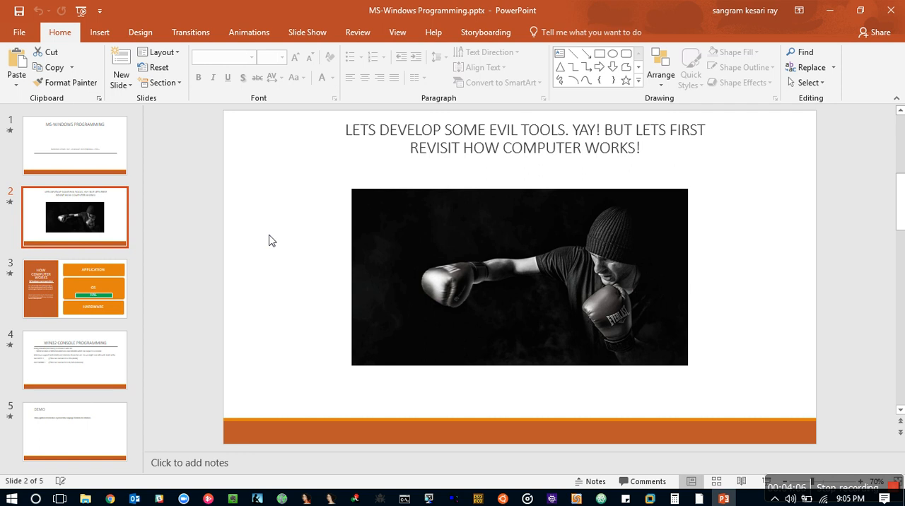
mouse_move(295, 262)
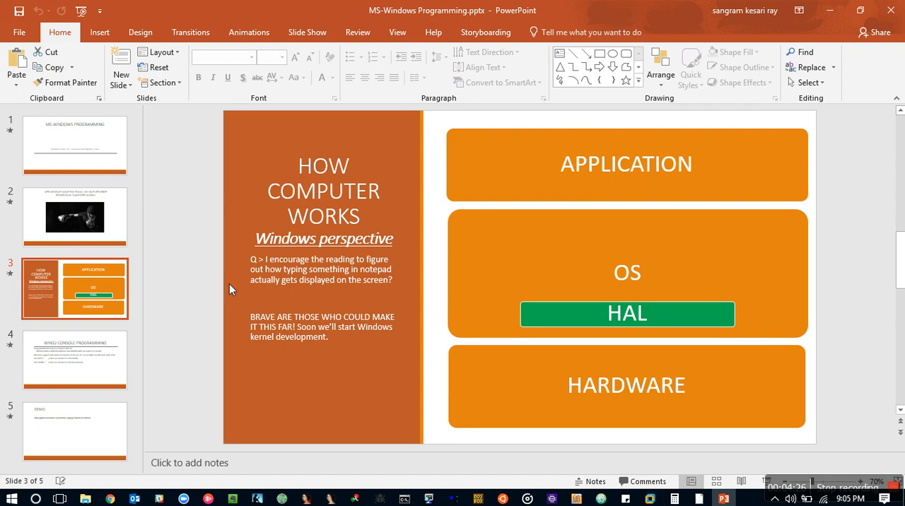
- Show slide 4, 'Win32 Console Programming', on WinAPI output functions
click(75, 359)
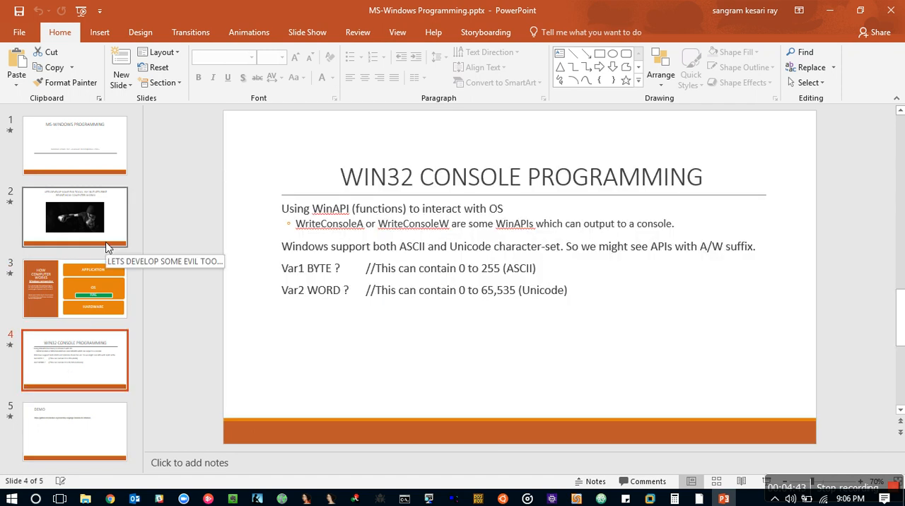
mouse_move(173, 229)
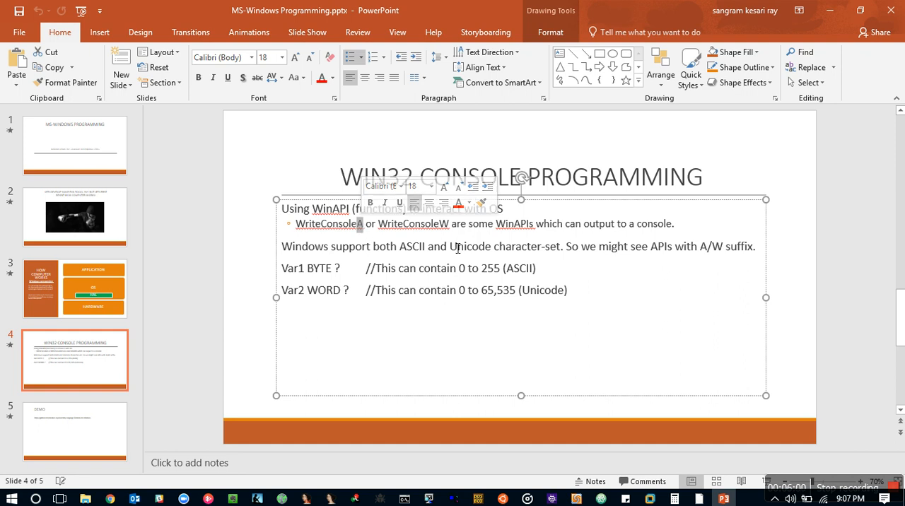
drag(419, 269, 501, 268)
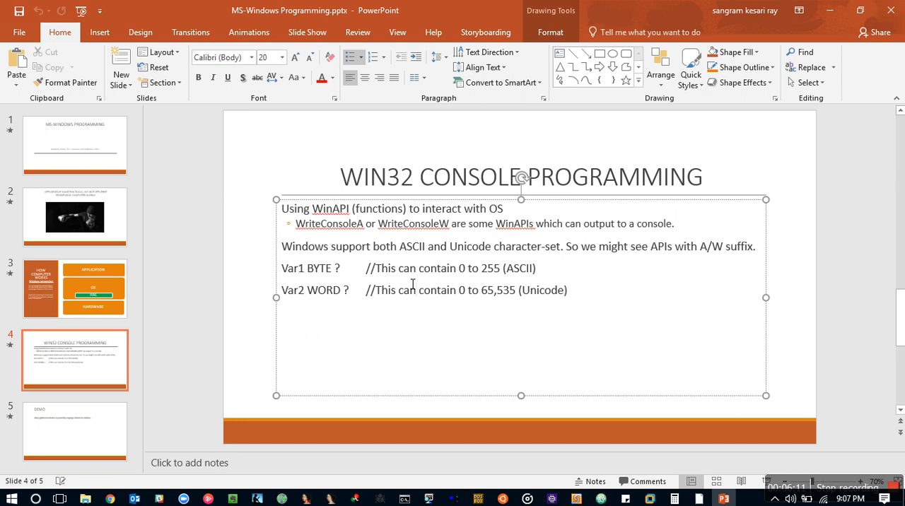
mouse_move(467, 291)
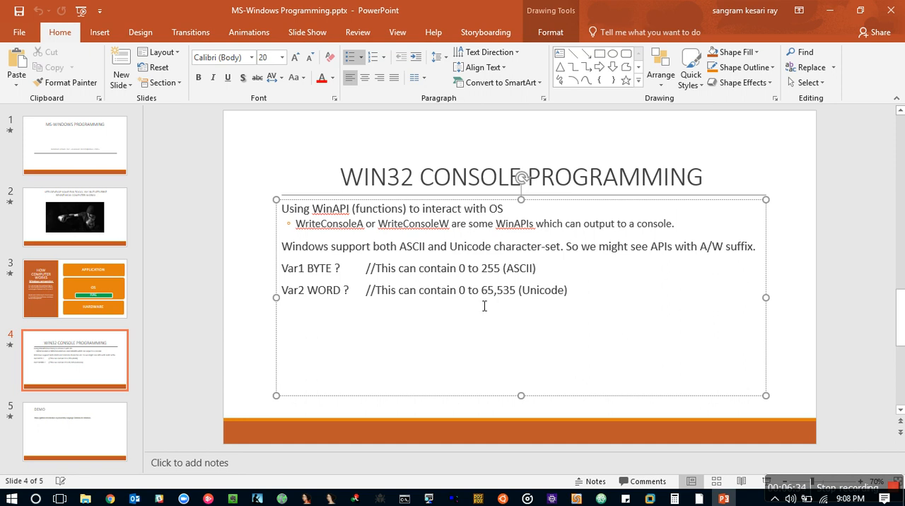
mouse_move(520, 297)
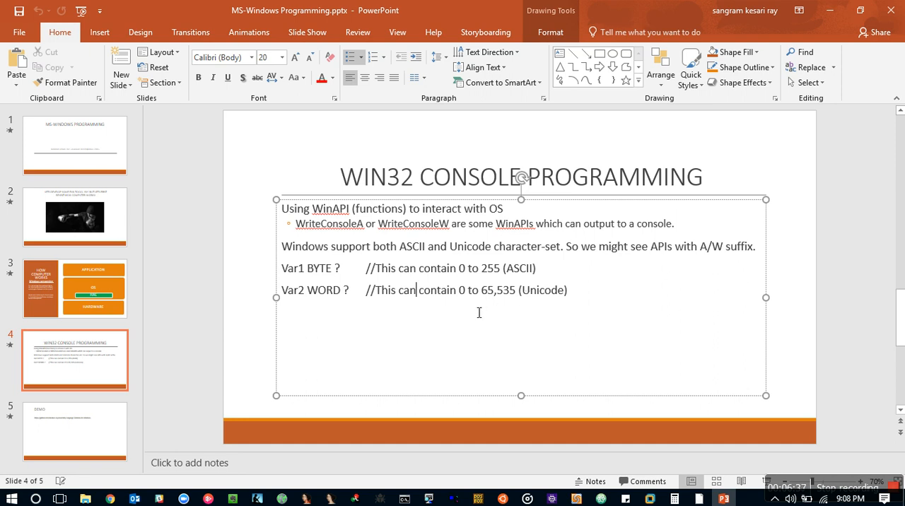
double_click(322, 290)
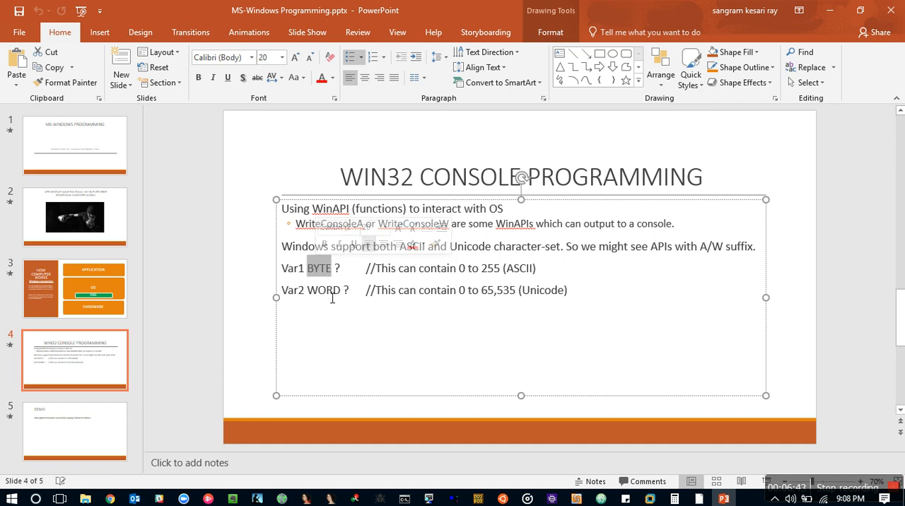
double_click(324, 290)
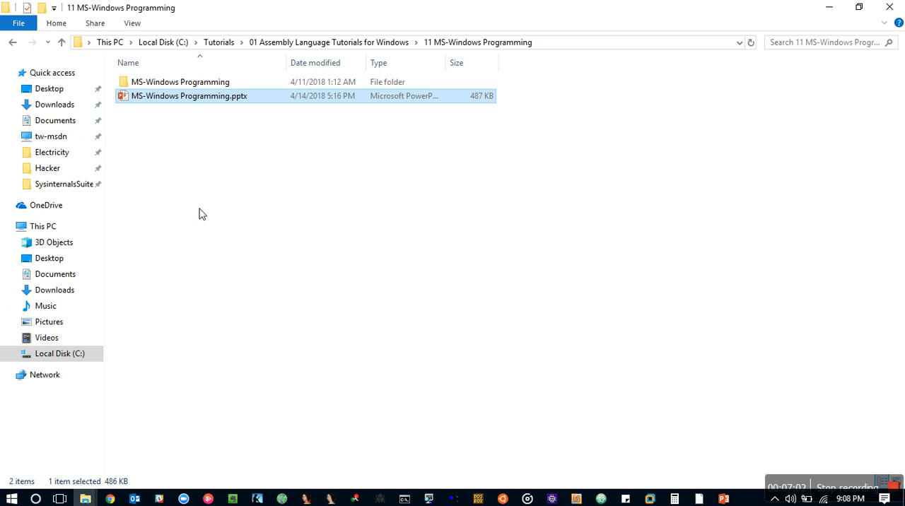
- Enter the project folder and launch MS-Windows Programming.sln in Visual Studio 2017
double_click(180, 82)
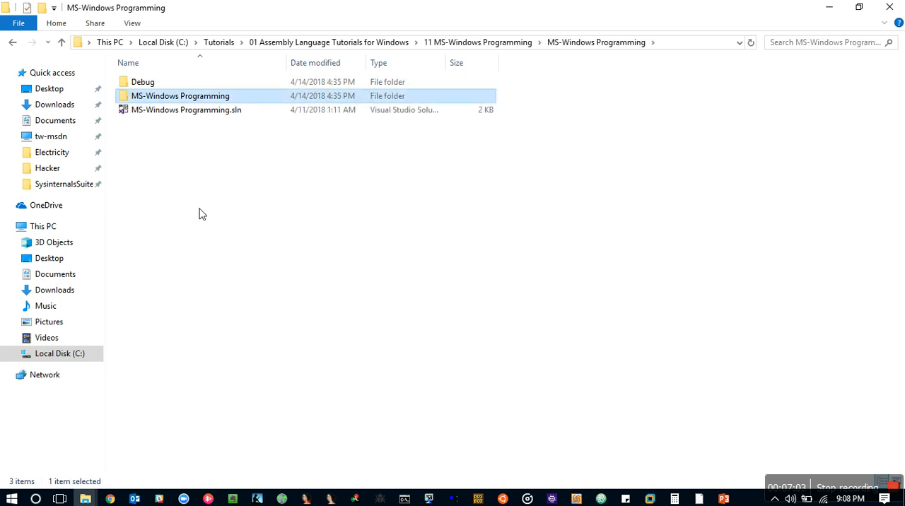
double_click(187, 110)
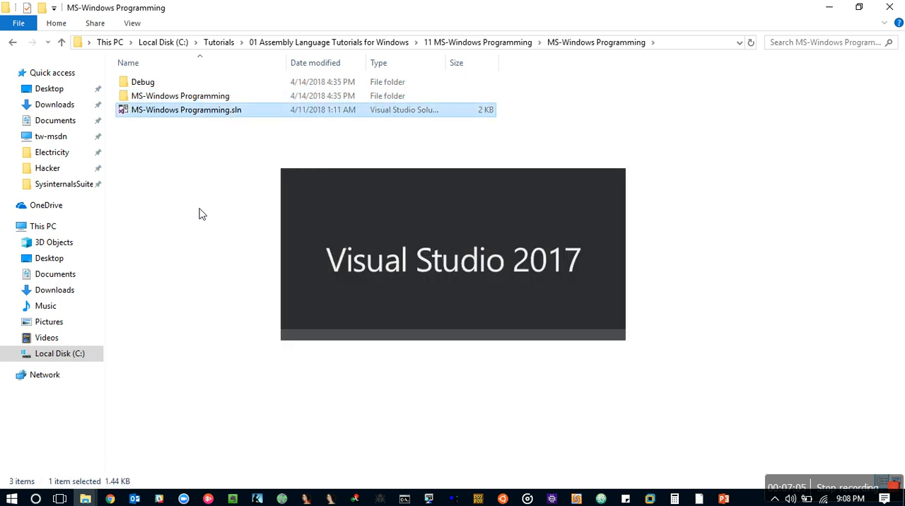
mouse_move(186, 111)
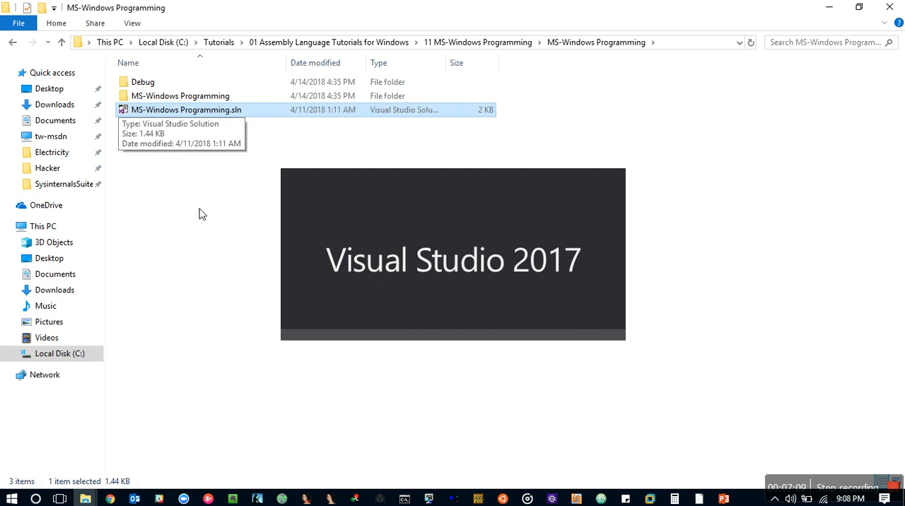
double_click(187, 110)
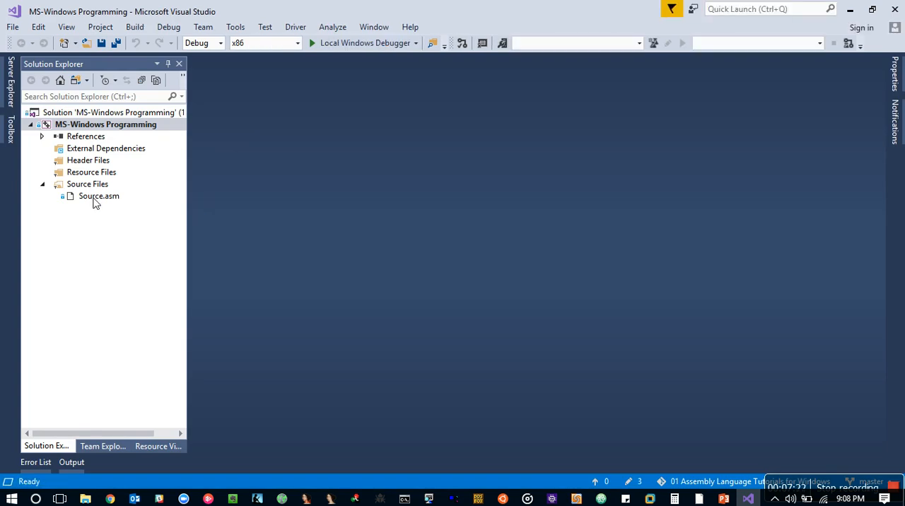
- Bring Source.asm into the editor from Solution Explorer's Source Files
double_click(99, 195)
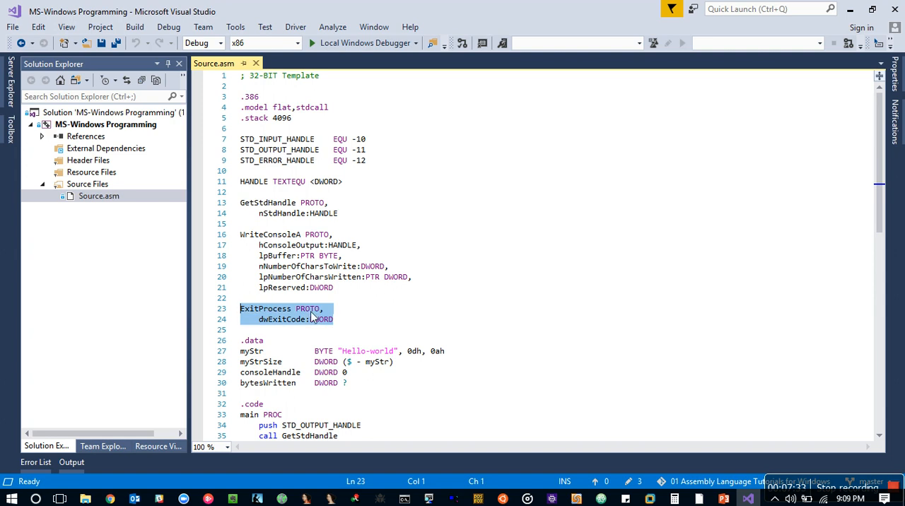
click(333, 320)
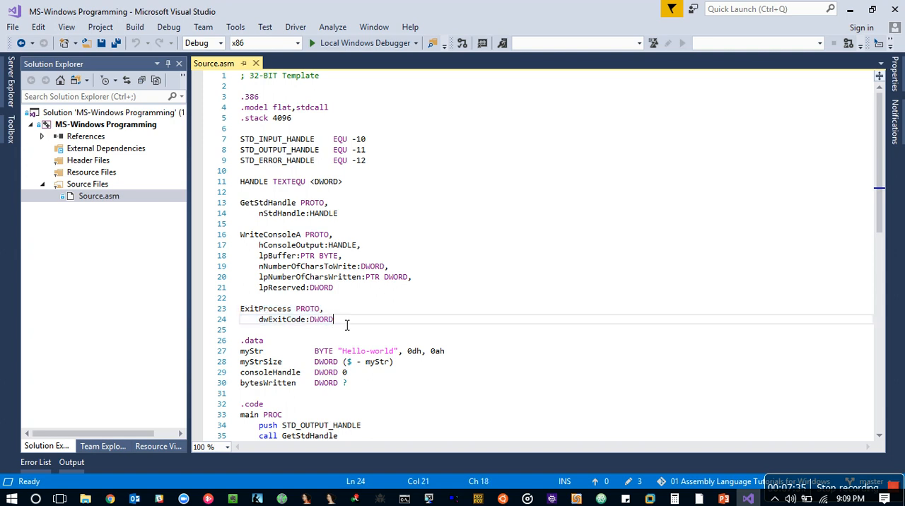
click(255, 308)
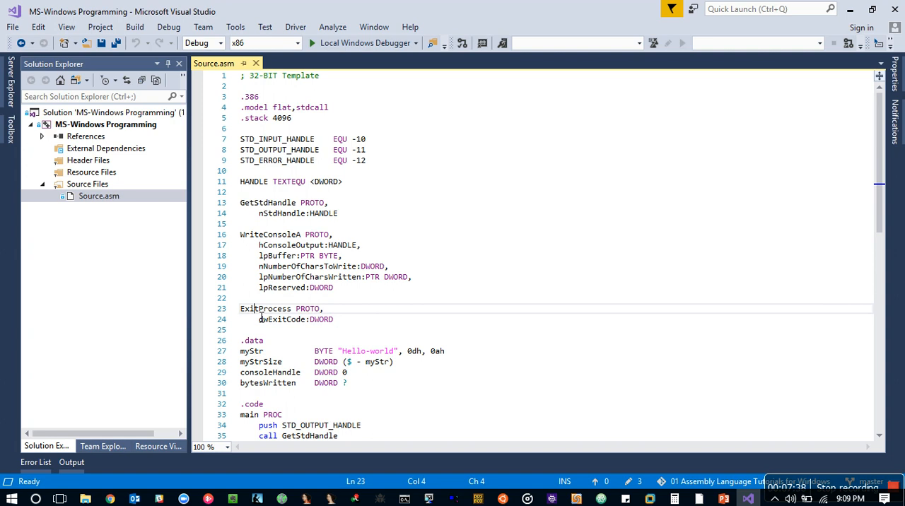
double_click(265, 308)
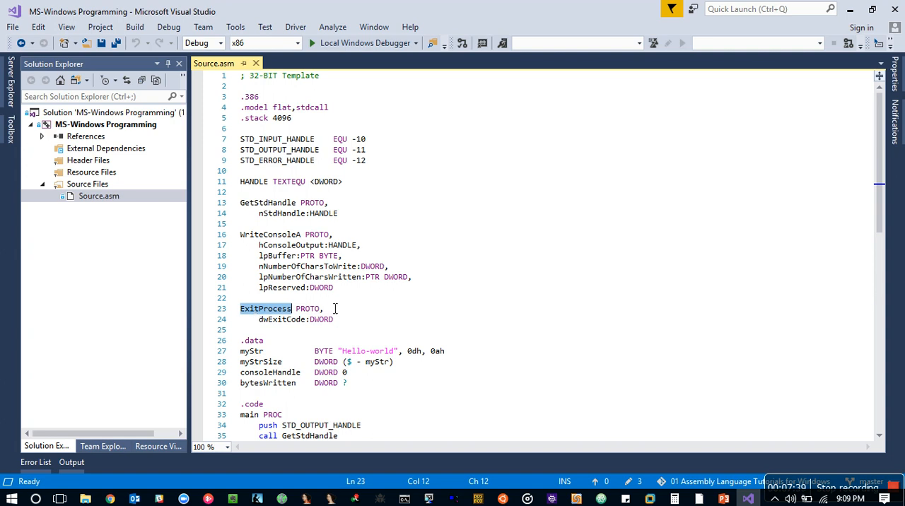
mouse_move(340, 296)
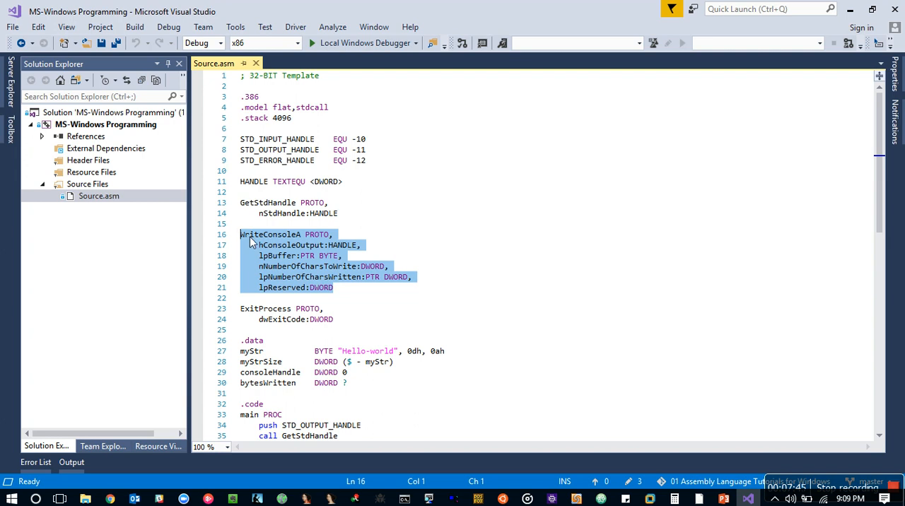
mouse_move(302, 243)
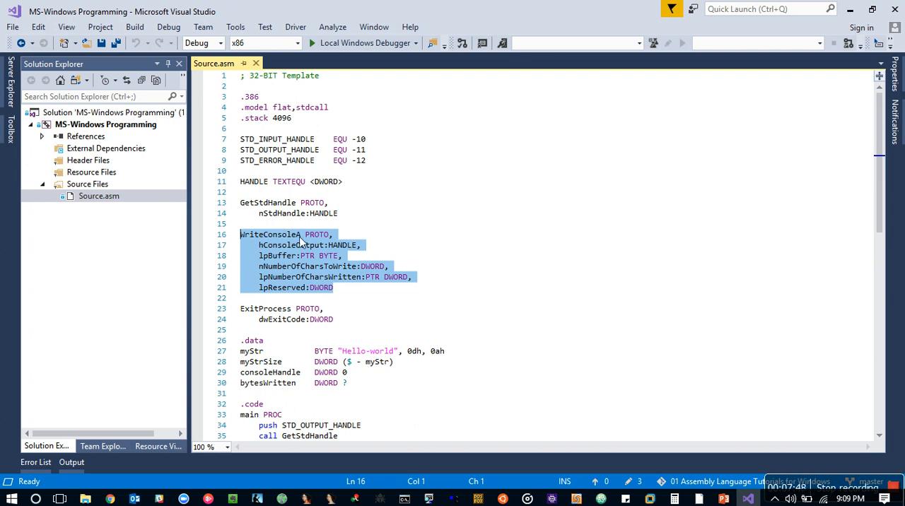
click(300, 234)
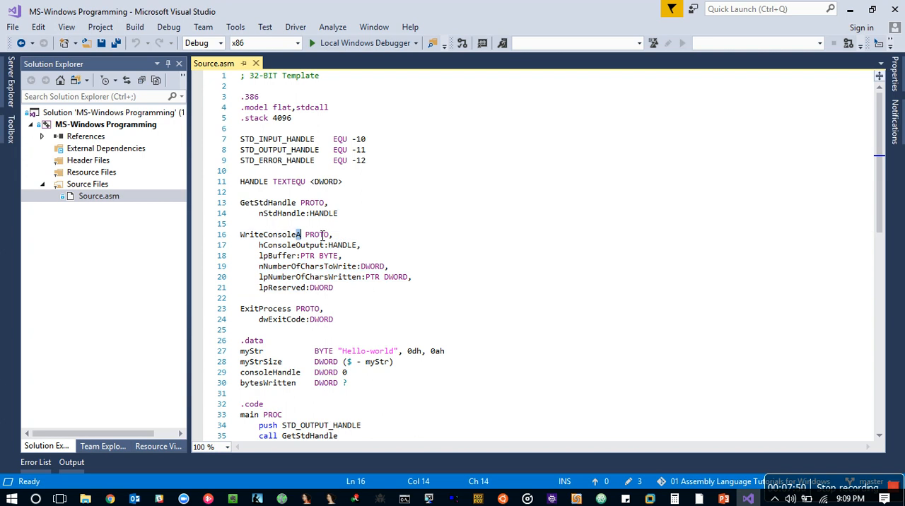
mouse_move(347, 220)
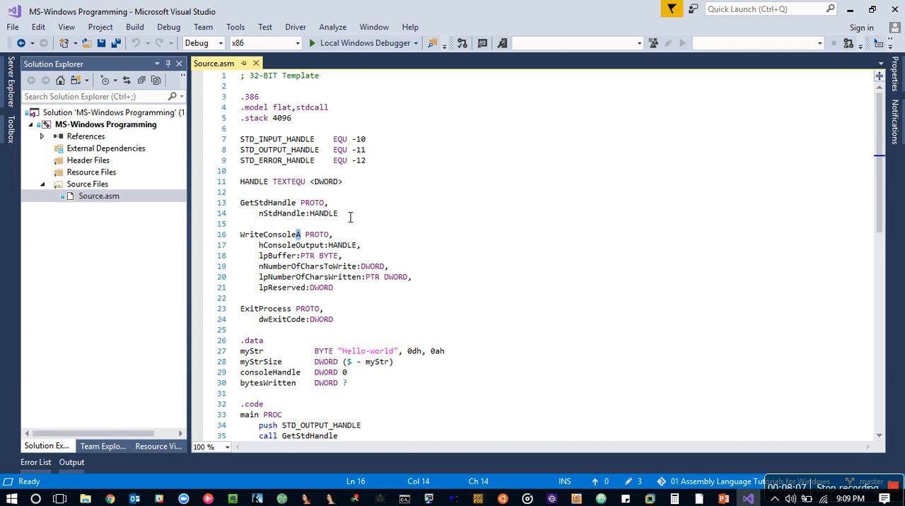
mouse_move(376, 144)
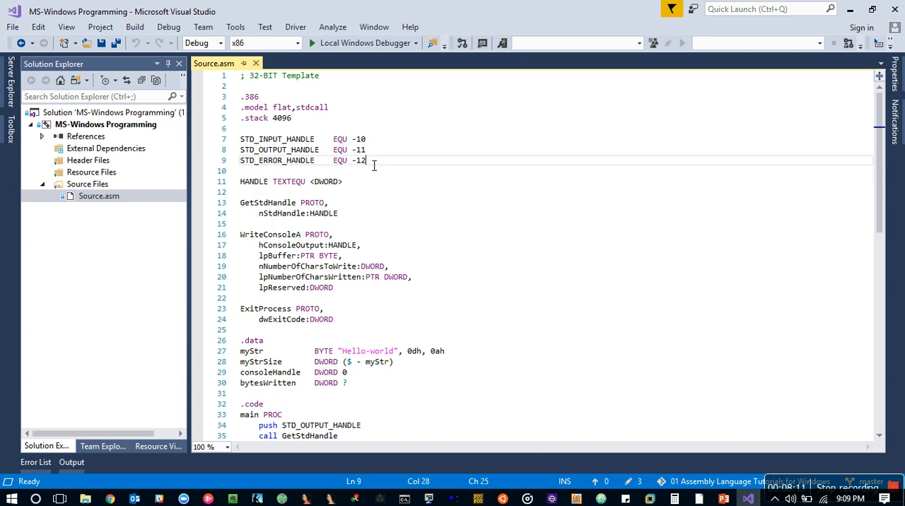
mouse_move(317, 188)
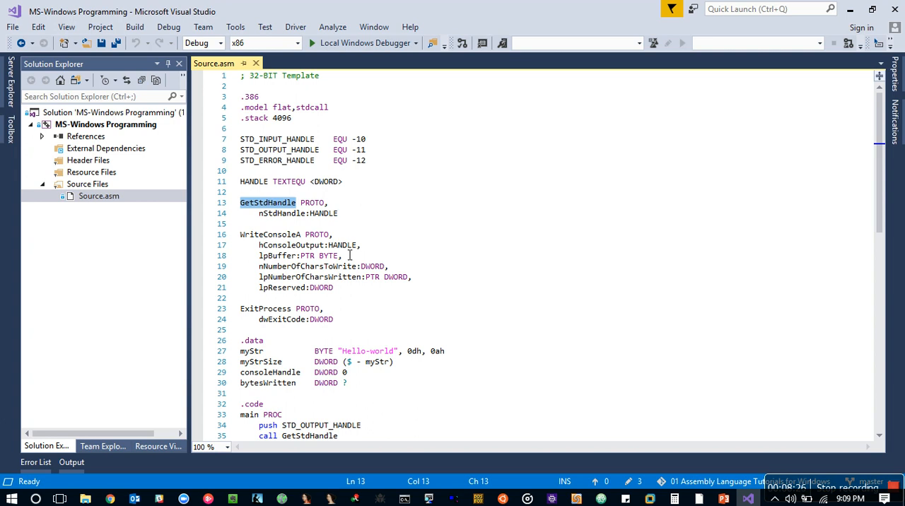
scroll(down, 3)
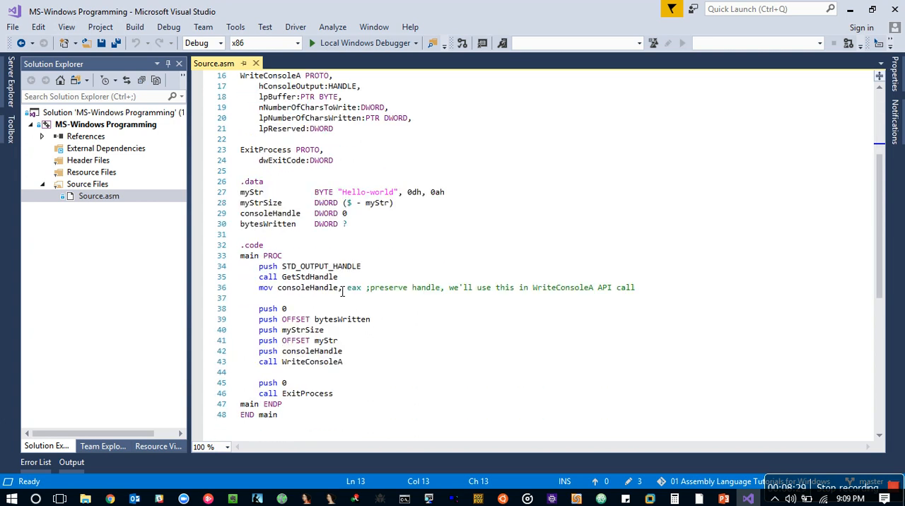
click(318, 277)
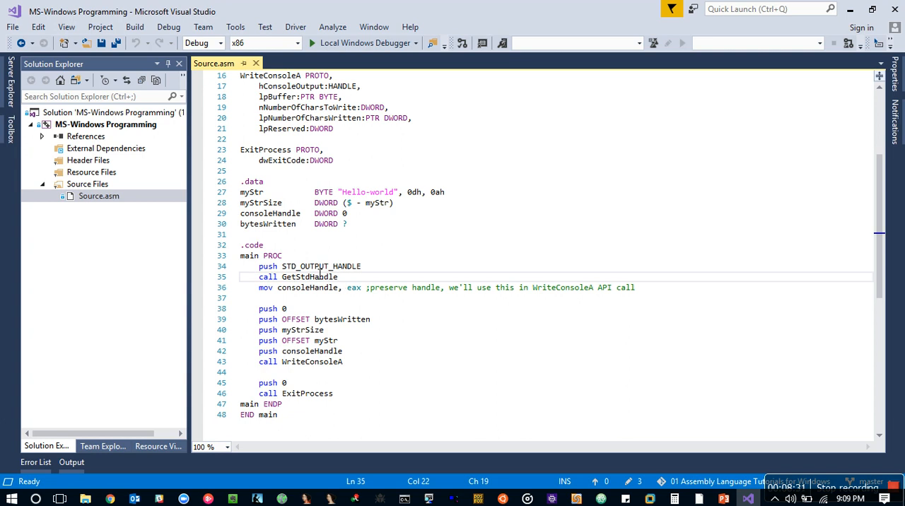
double_click(319, 266)
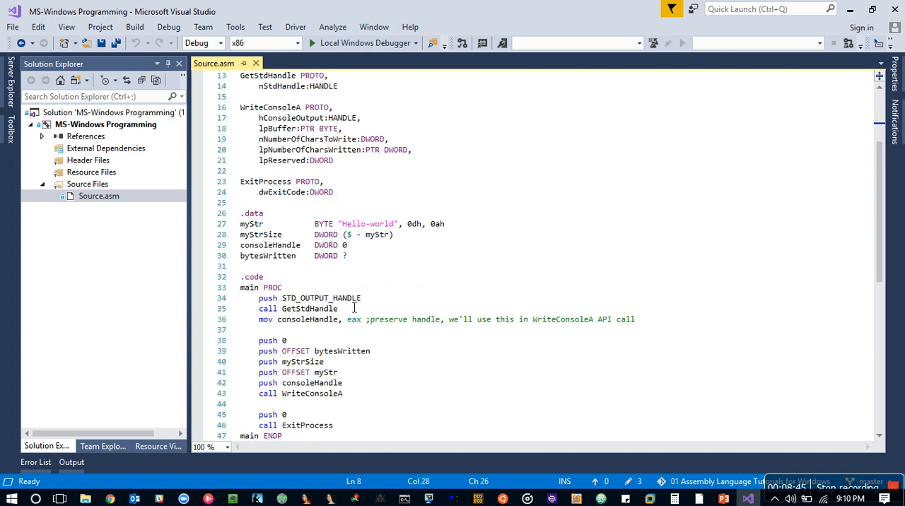
double_click(353, 320)
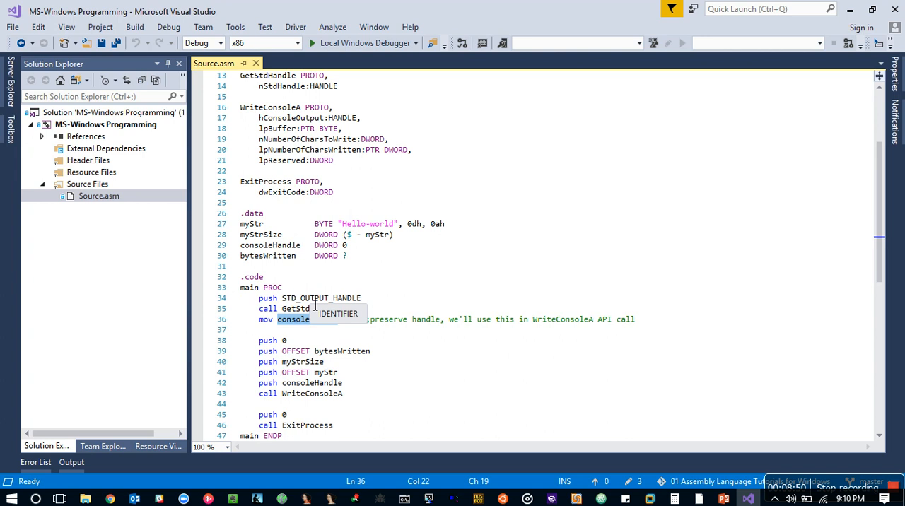
scroll(up, 3)
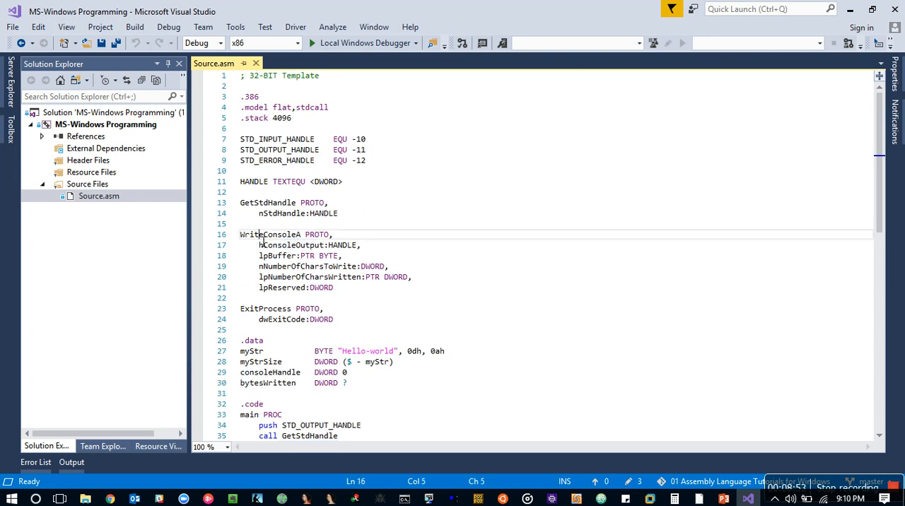
scroll(down, 3)
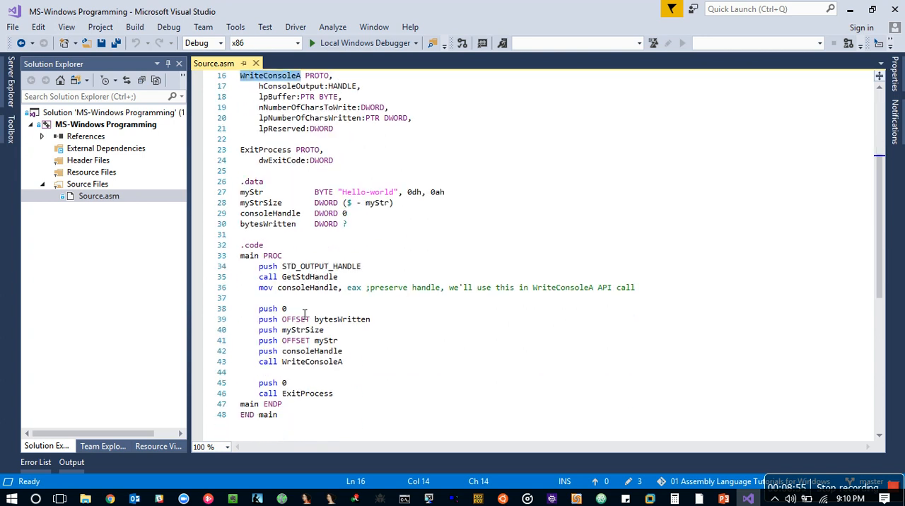
double_click(312, 362)
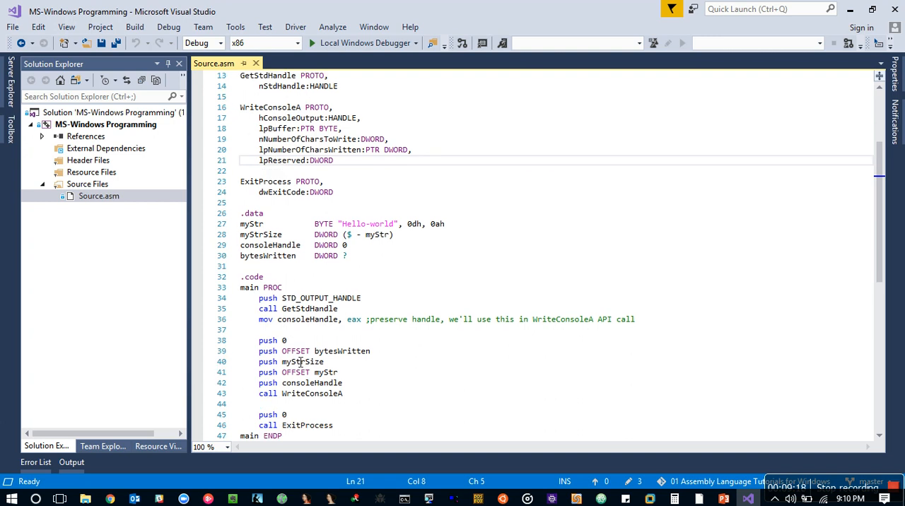
double_click(311, 382)
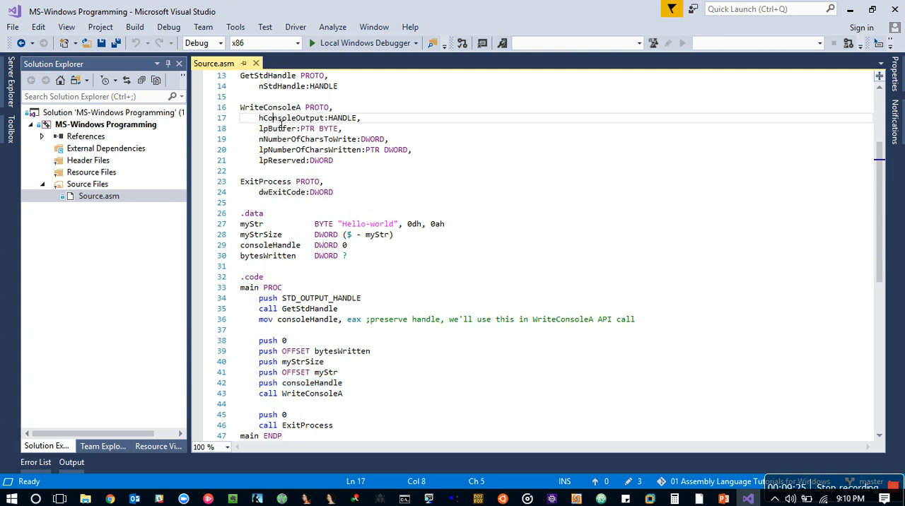
double_click(291, 119)
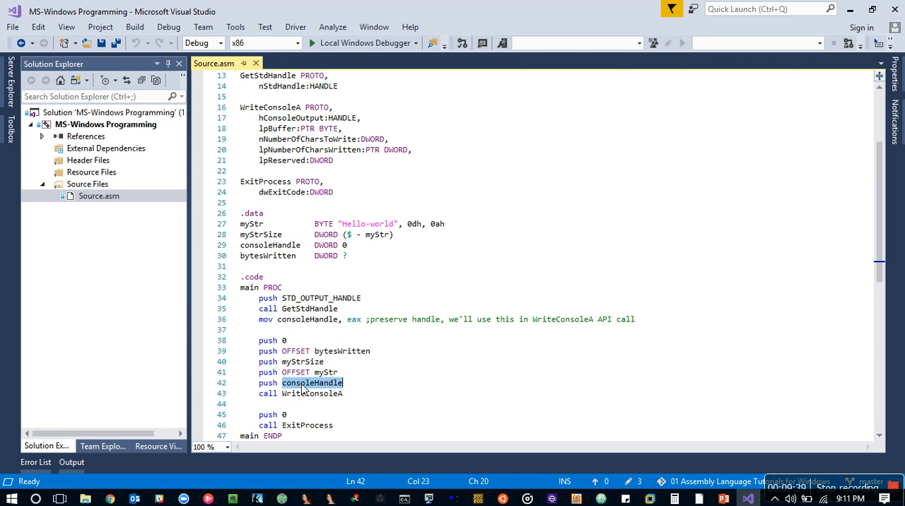
click(362, 387)
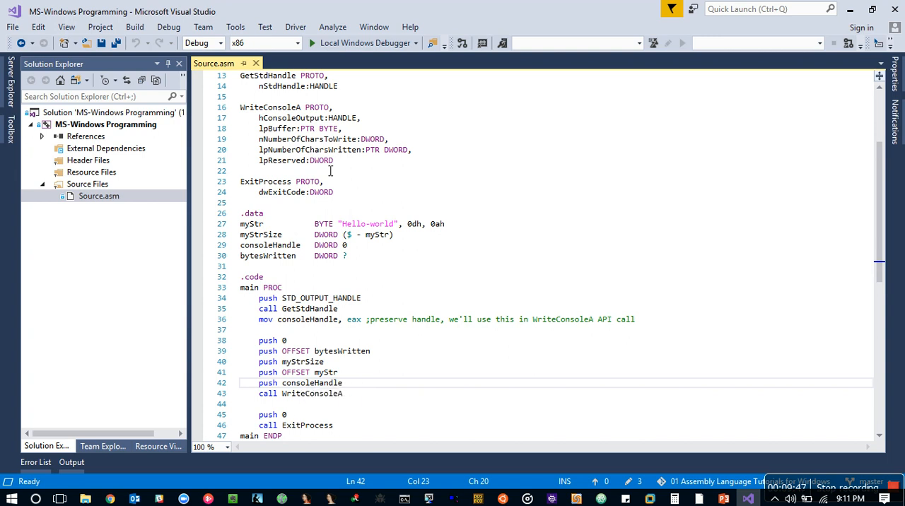
double_click(307, 320)
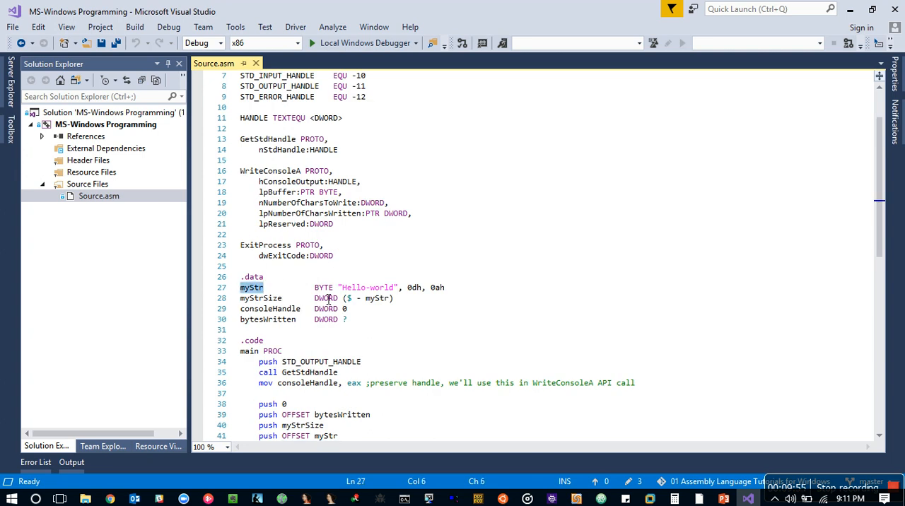
- Highlight myStrSize, bytesWritten and the first WriteConsoleA argument while reviewing the code
click(322, 287)
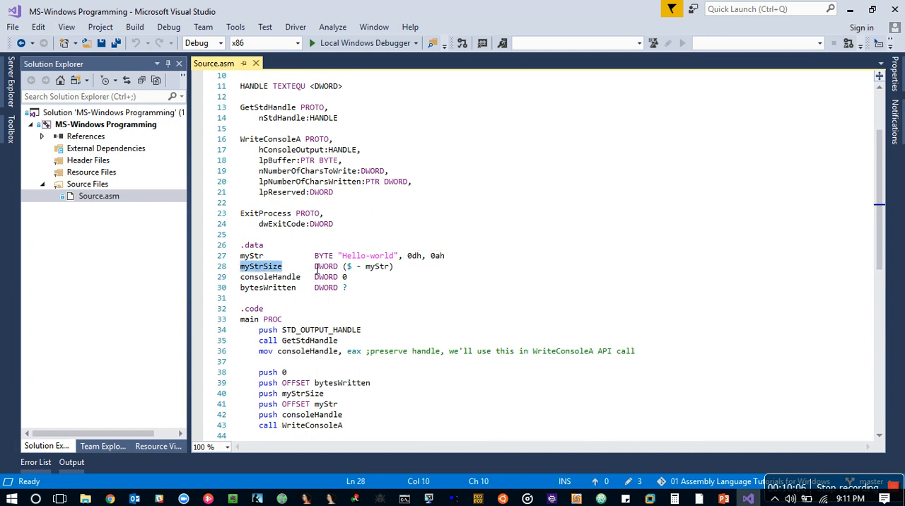
double_click(376, 265)
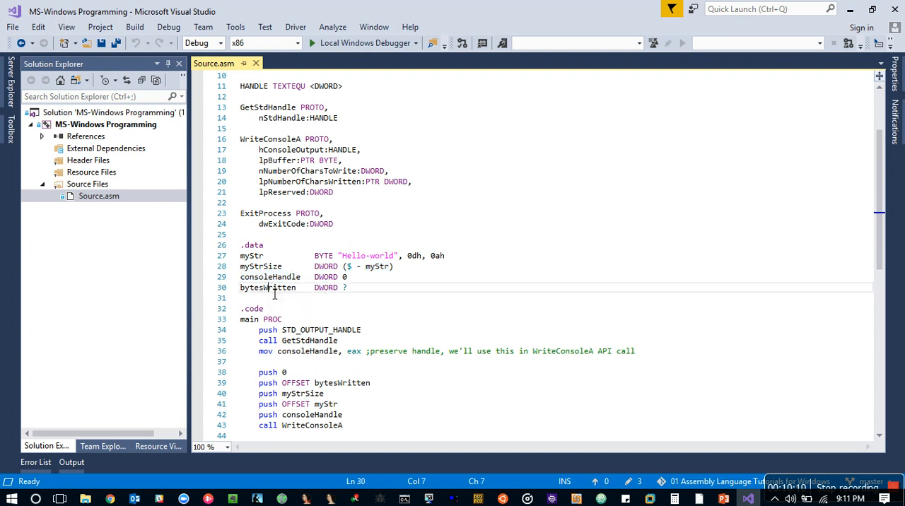
double_click(268, 287)
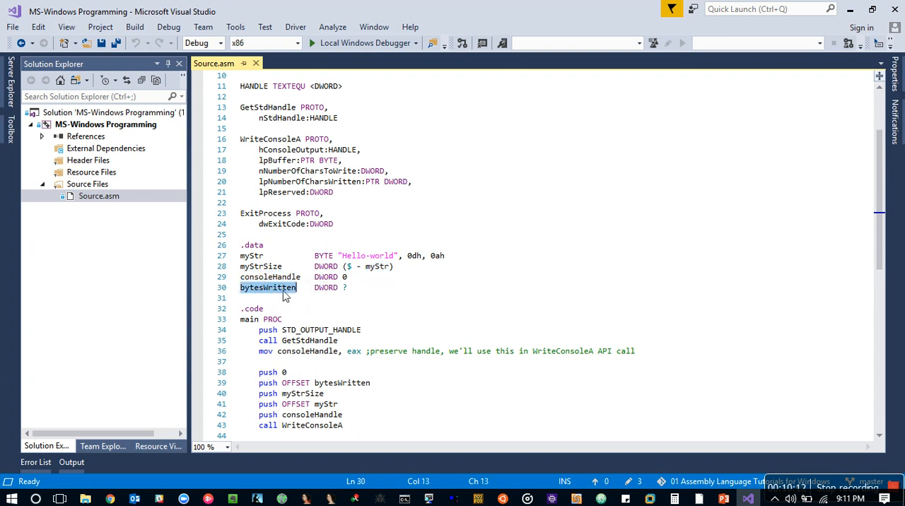
scroll(down, 3)
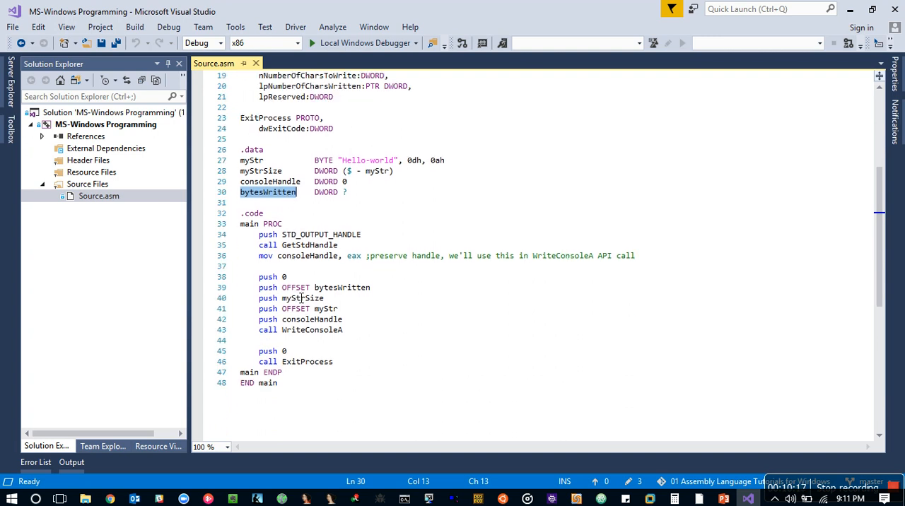
click(284, 277)
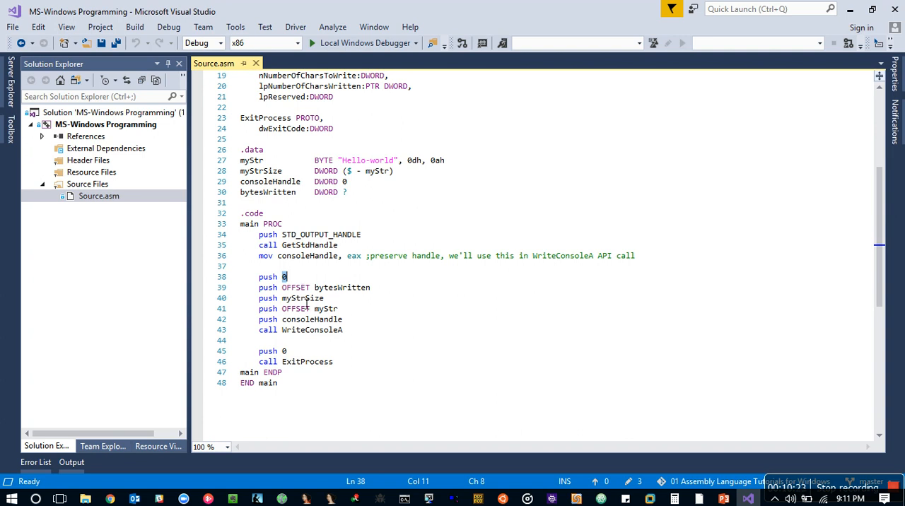
double_click(302, 297)
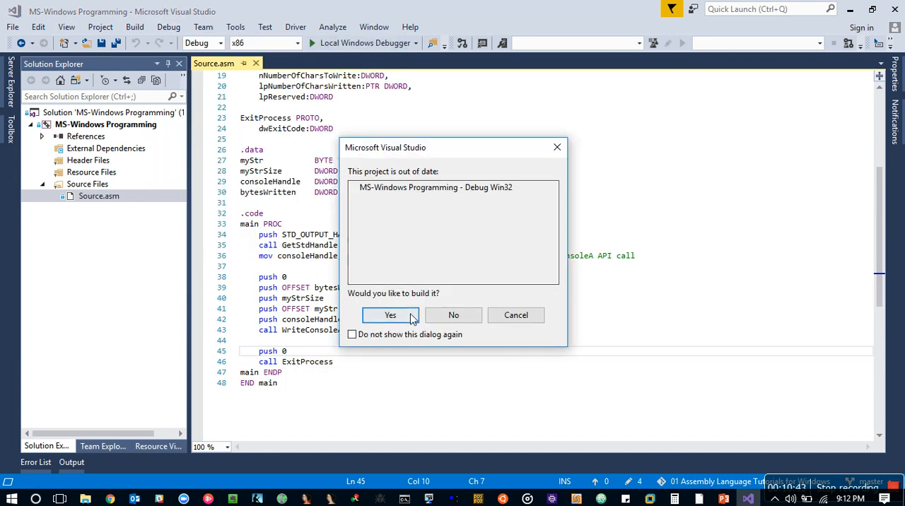
- Confirm the build with Yes, see 'Hello-world' in the console, then close it
click(391, 314)
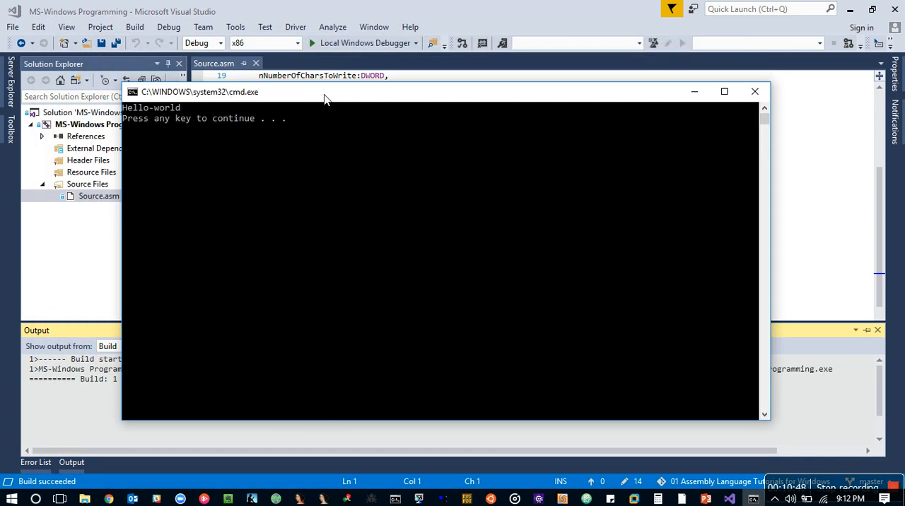
mouse_move(240, 211)
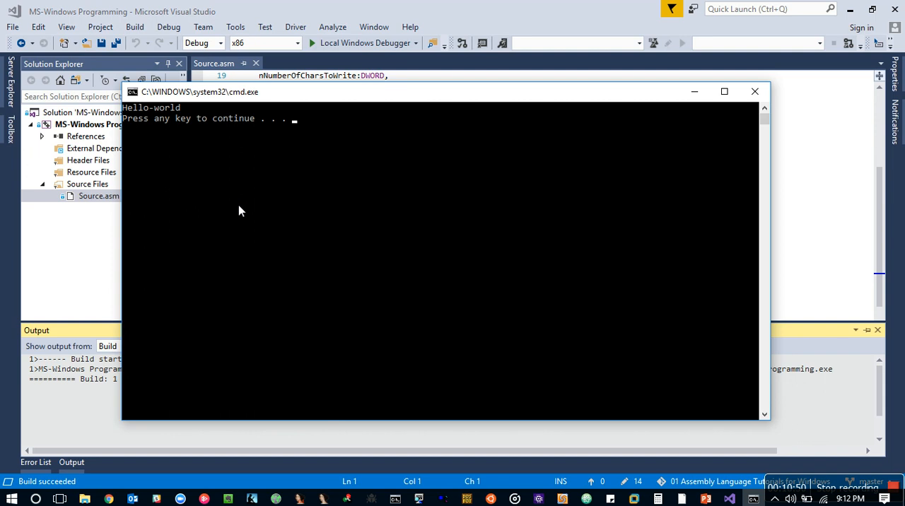
mouse_move(755, 92)
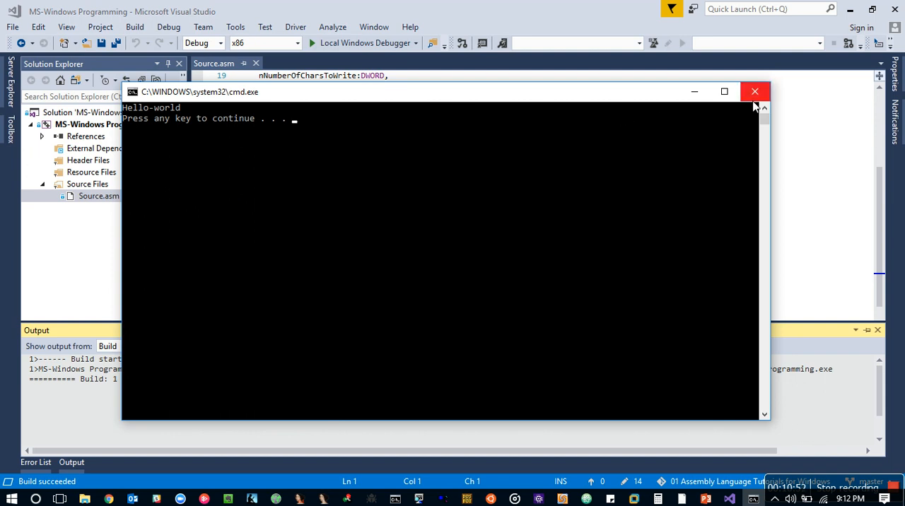
click(755, 90)
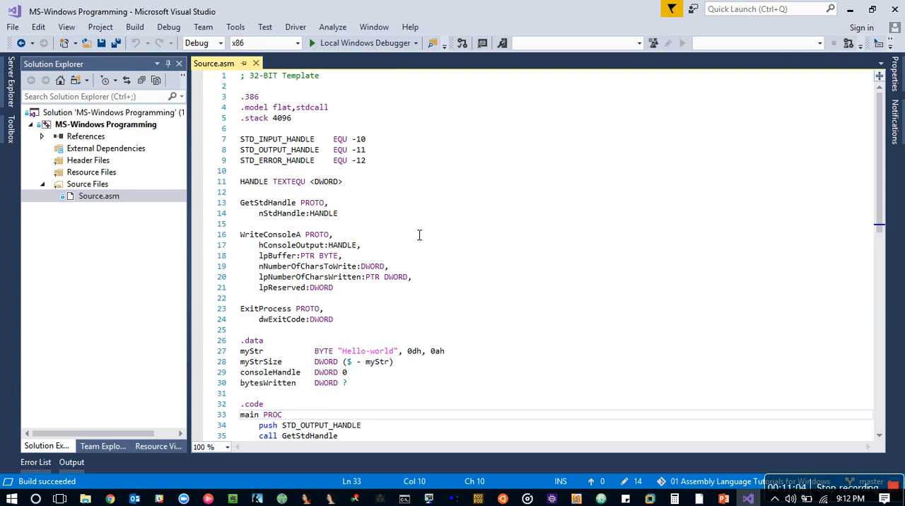
click(282, 414)
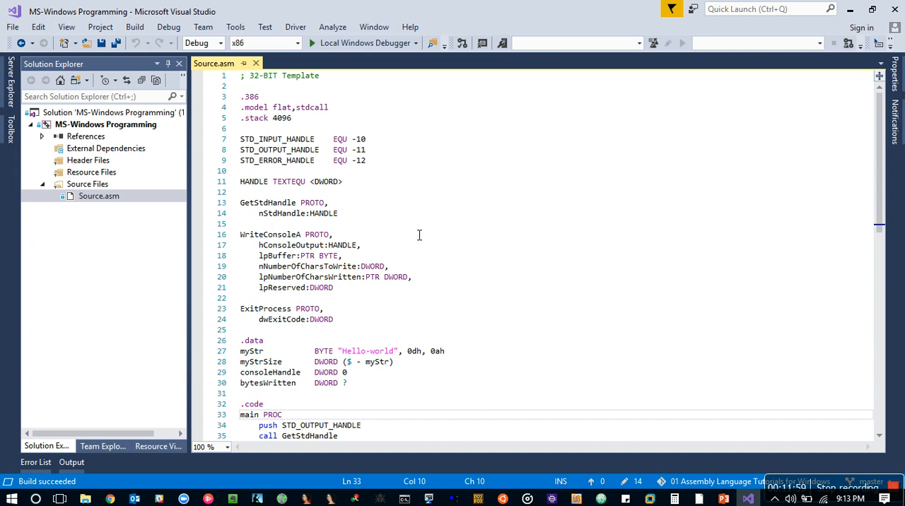
click(283, 414)
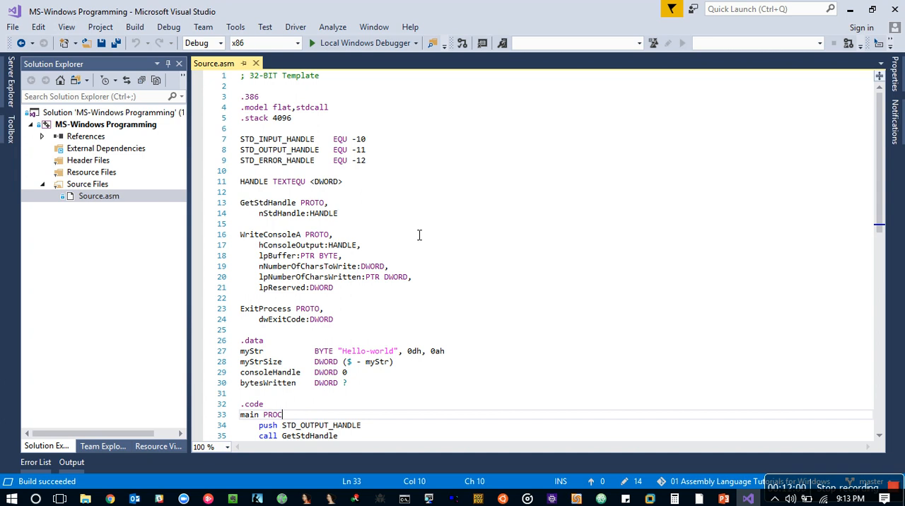